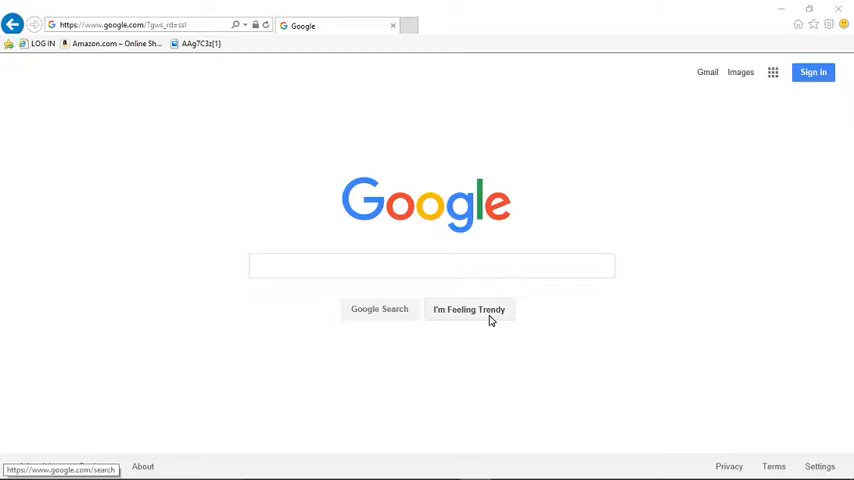
mouse_move(176, 168)
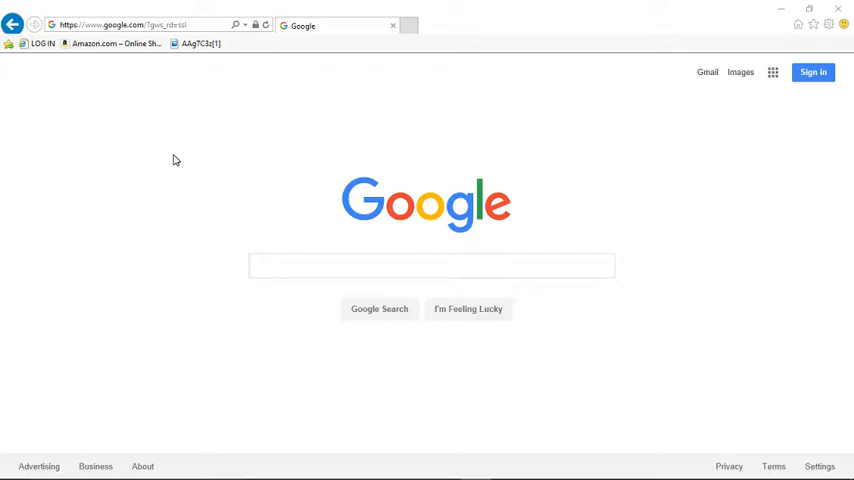
mouse_move(171, 151)
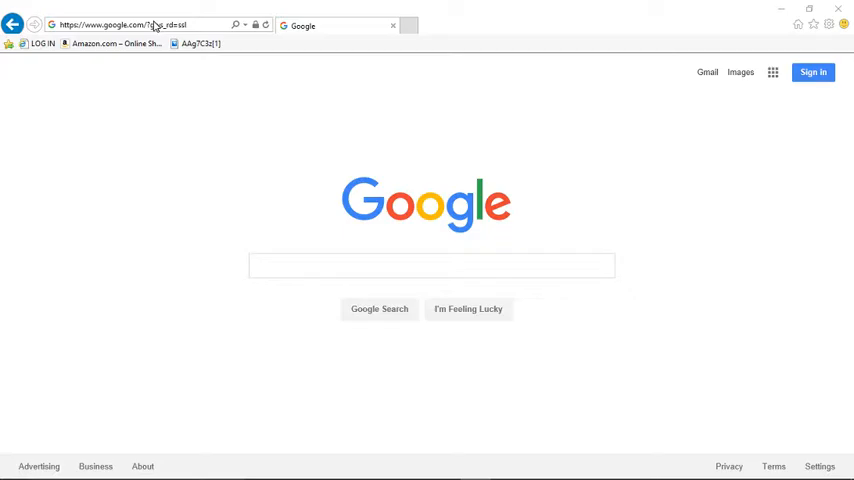
Step: Go to the copier's TopAccess page and enter the Admin login credentials
click(120, 24)
text(http://192.168.1.34:8080/TopAccess/default.htm)
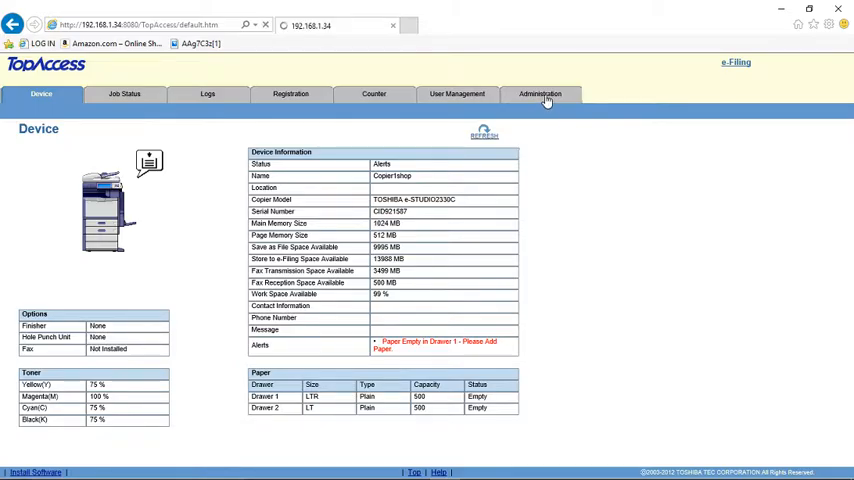
click(540, 93)
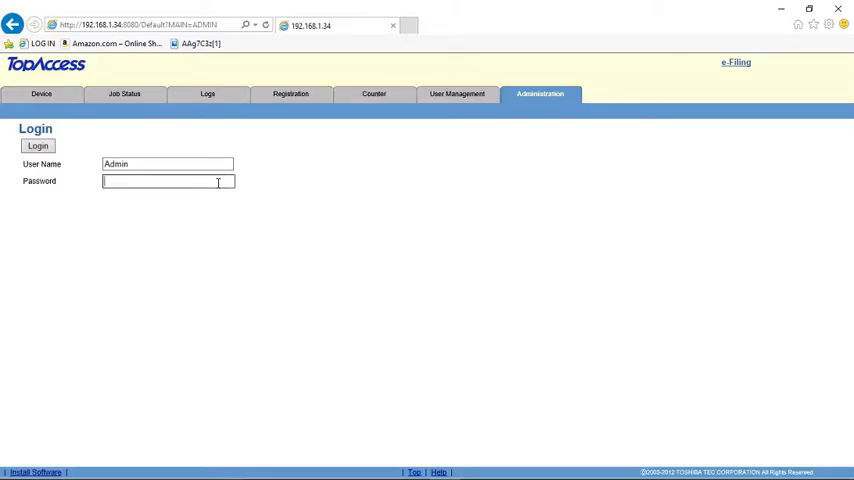
text(•)
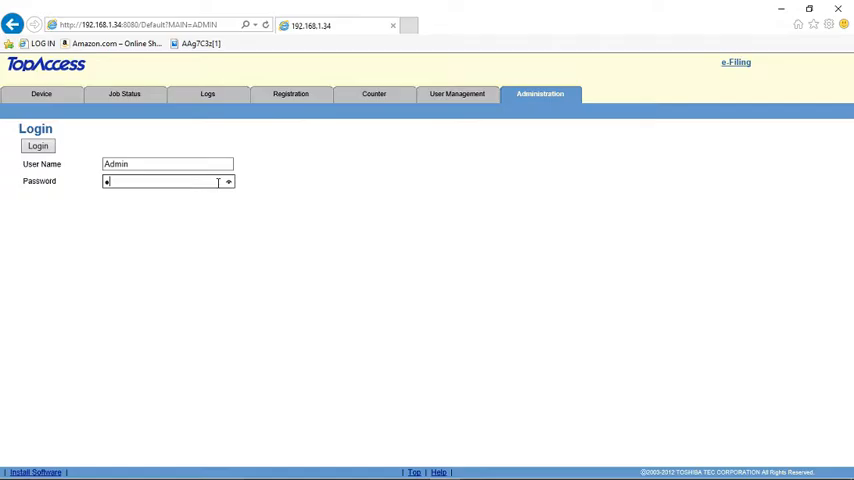
text(•••••)
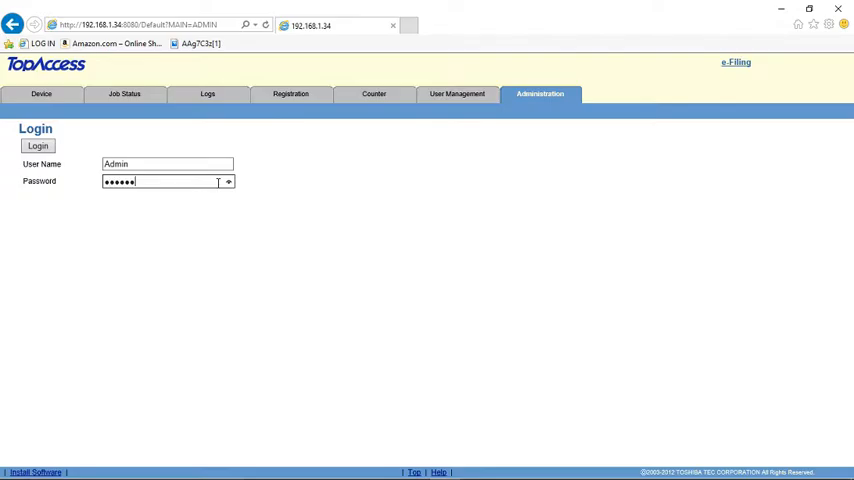
mouse_move(60, 160)
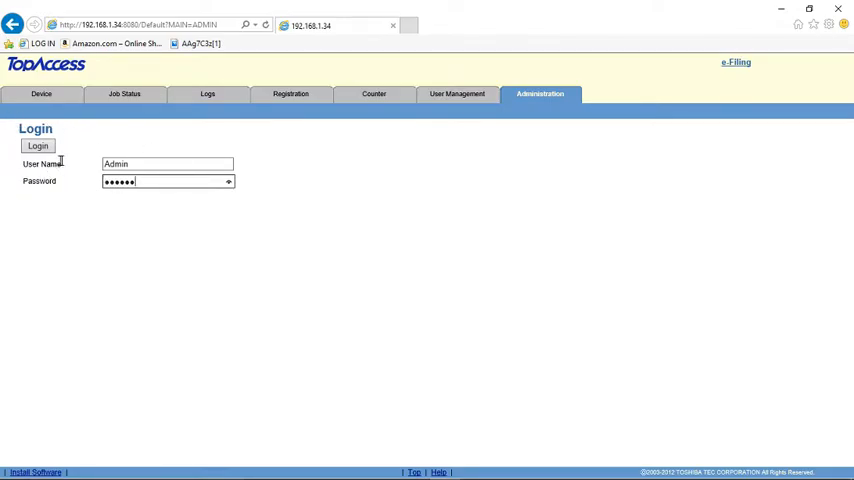
Step: Log in as administrator and show the Network setup's SMTP Client section (smtp.gmail.com, port 587)
click(37, 146)
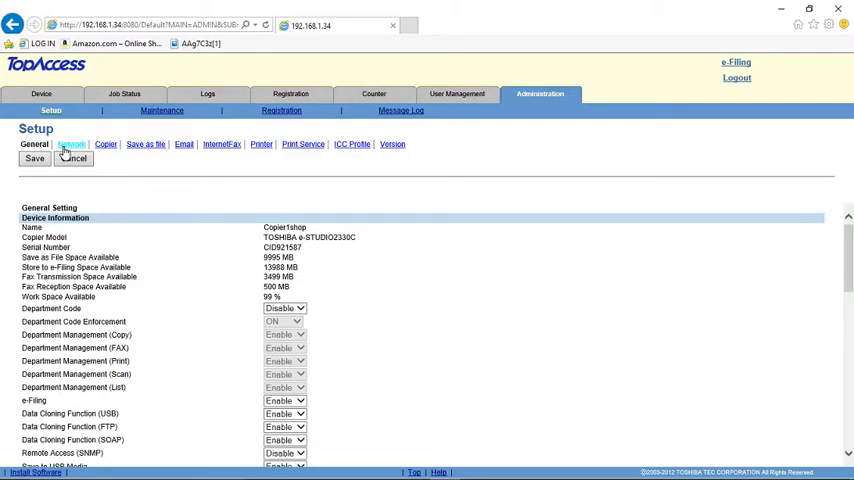
click(72, 145)
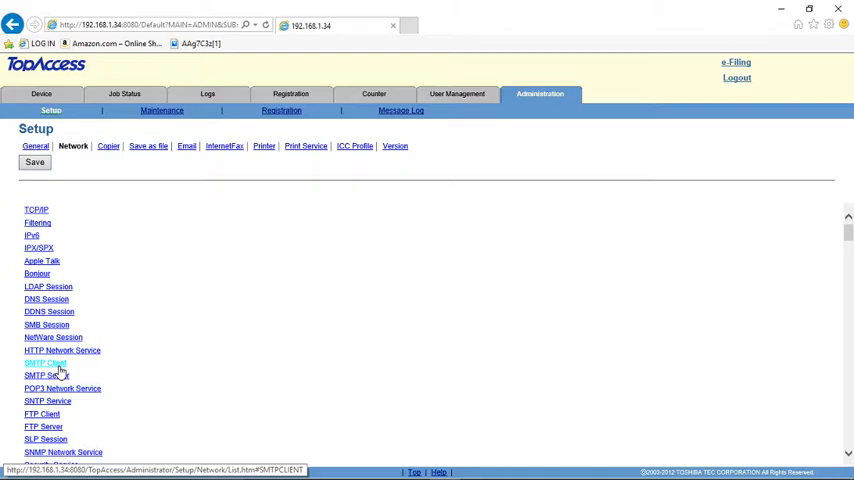
click(44, 362)
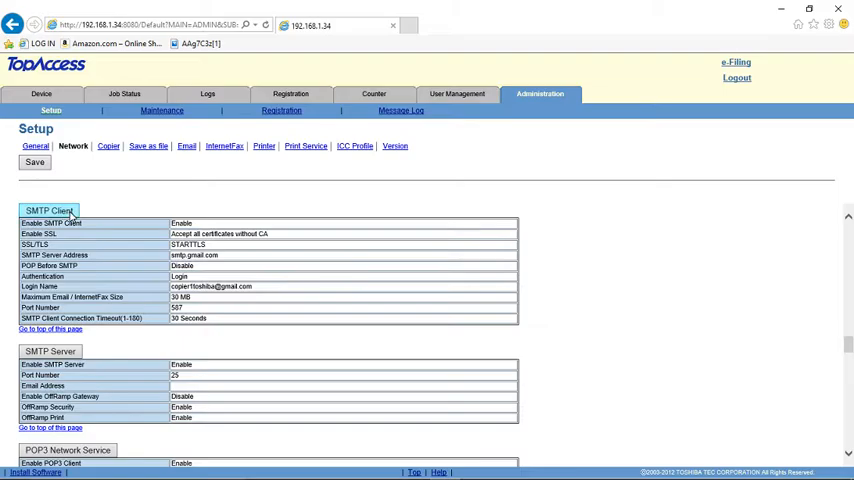
Step: Edit SMTP Client to relay.appriver.com, port 2525, SSL and authentication disabled, and confirm
click(49, 210)
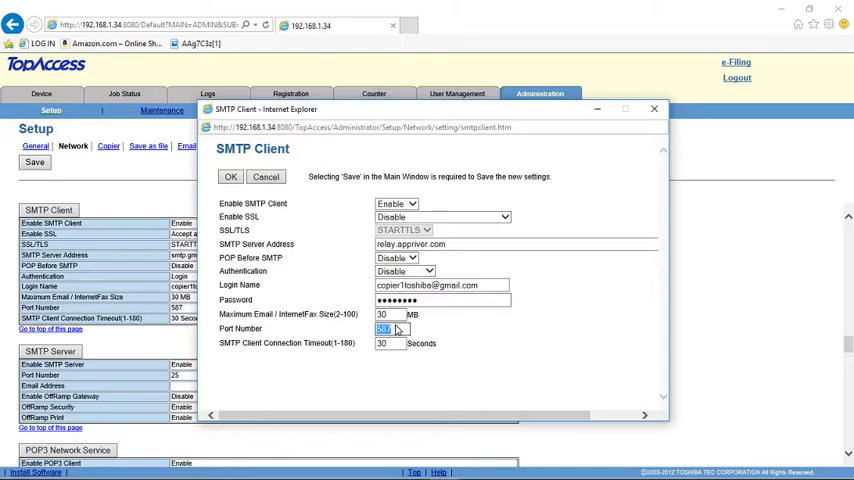
text(2525)
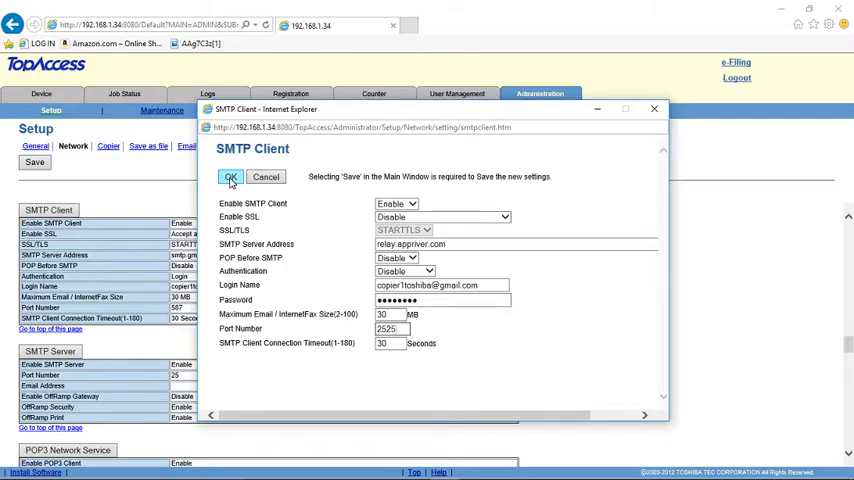
click(230, 177)
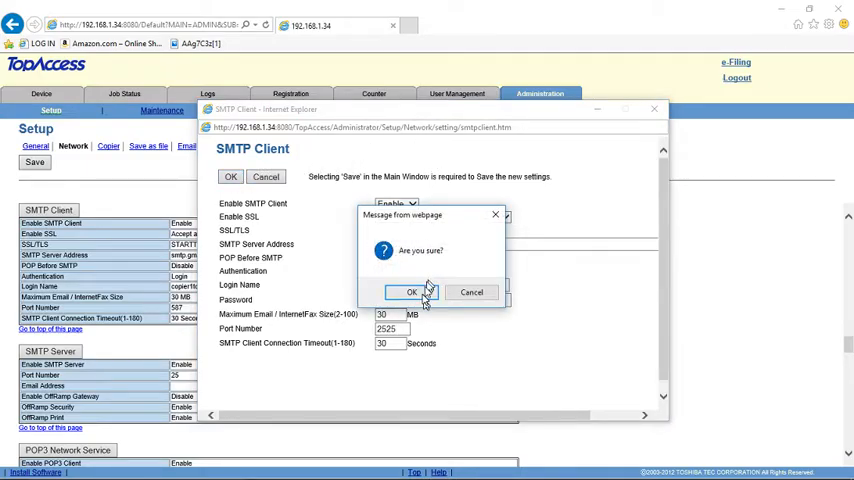
click(410, 291)
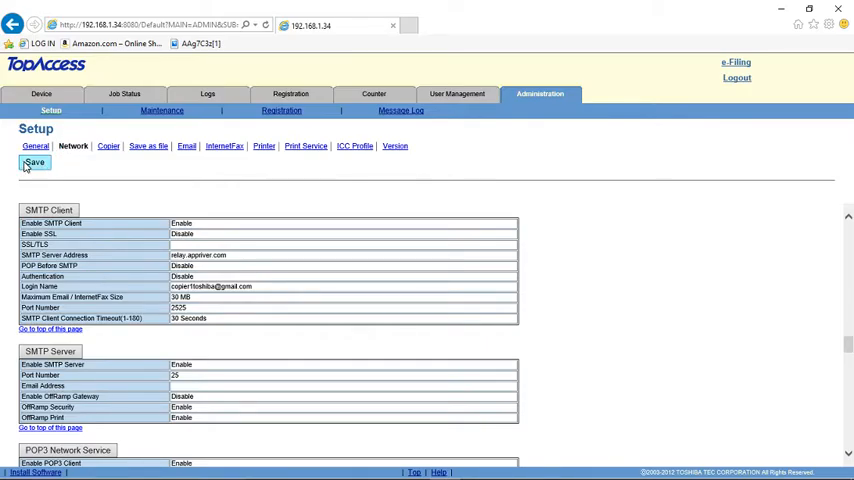
Step: Save the SMTP settings, accept the disconnection warning, and reload the page after the restart
click(34, 162)
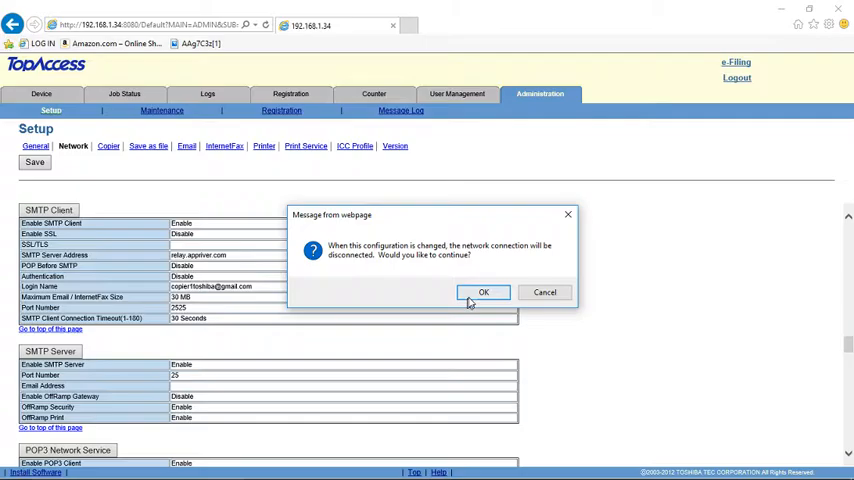
click(484, 292)
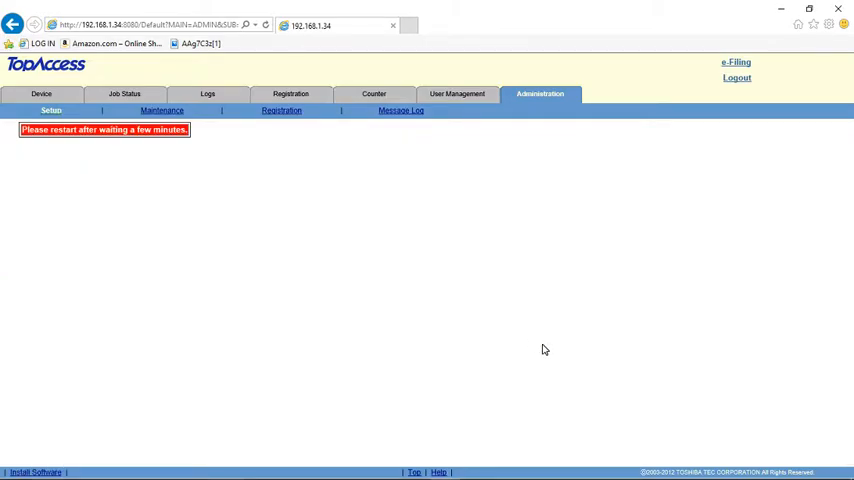
mouse_move(425, 175)
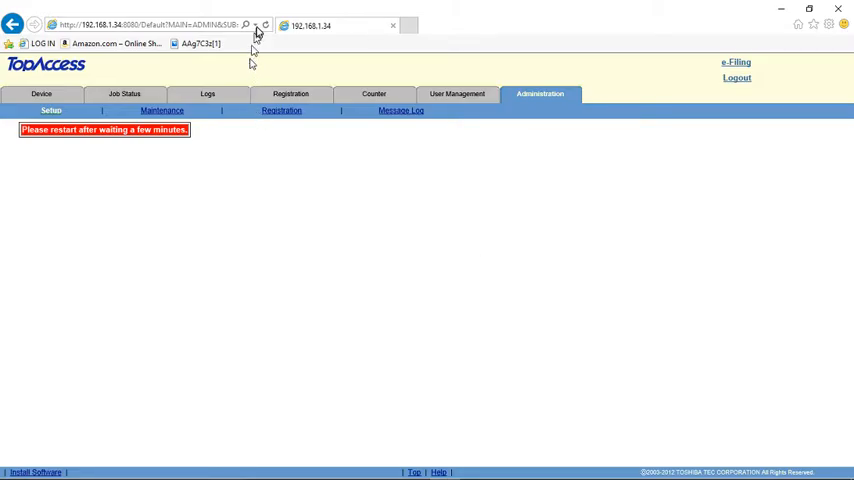
mouse_move(266, 25)
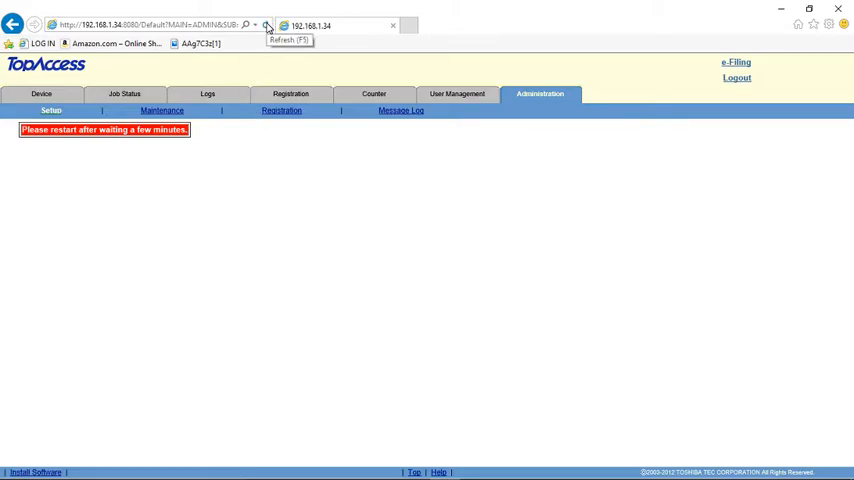
click(267, 25)
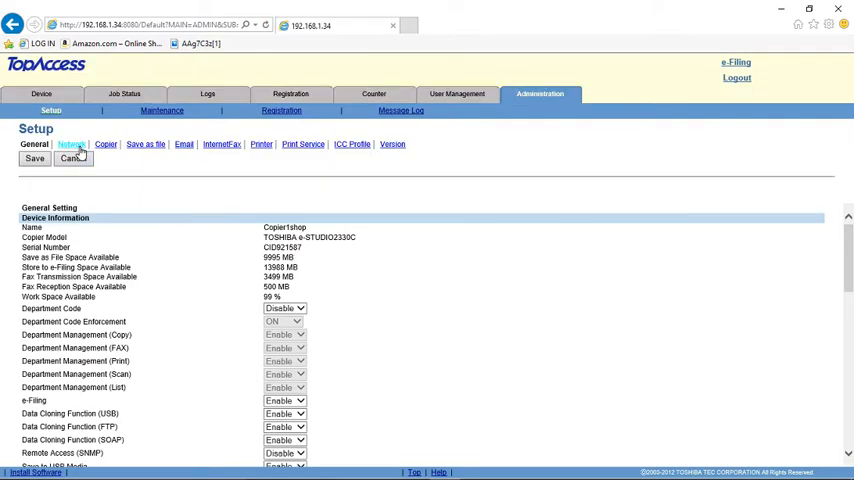
Step: Verify Network setup shows SMTP Client as relay.appriver.com, port 2525, SSL and authentication disabled
click(73, 145)
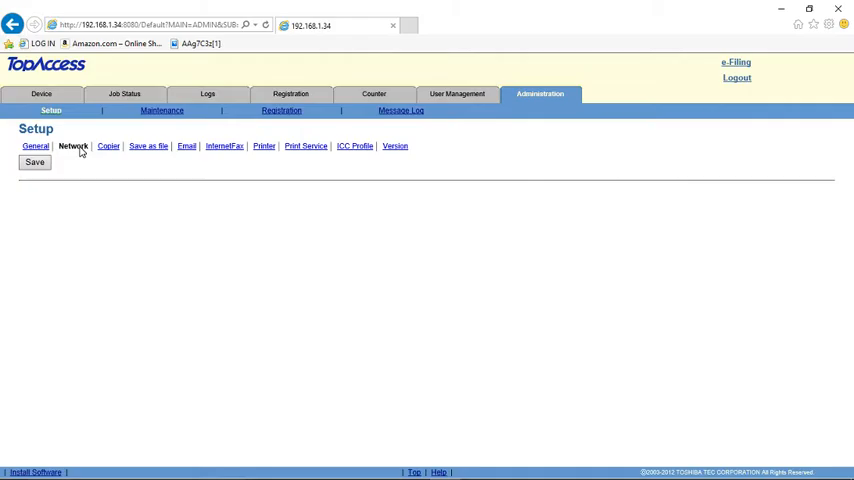
click(73, 146)
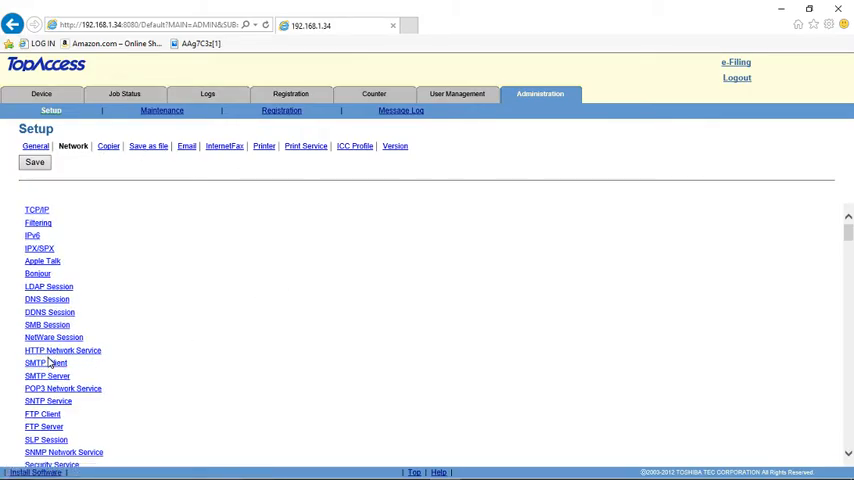
mouse_move(47, 364)
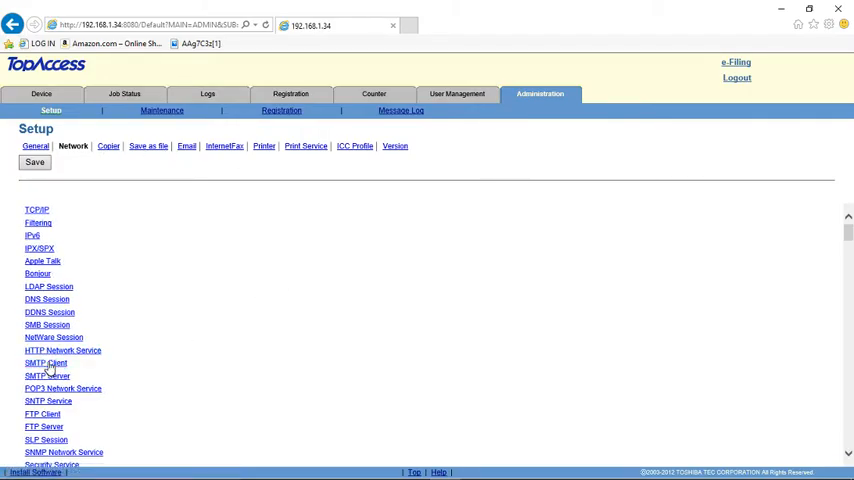
click(45, 363)
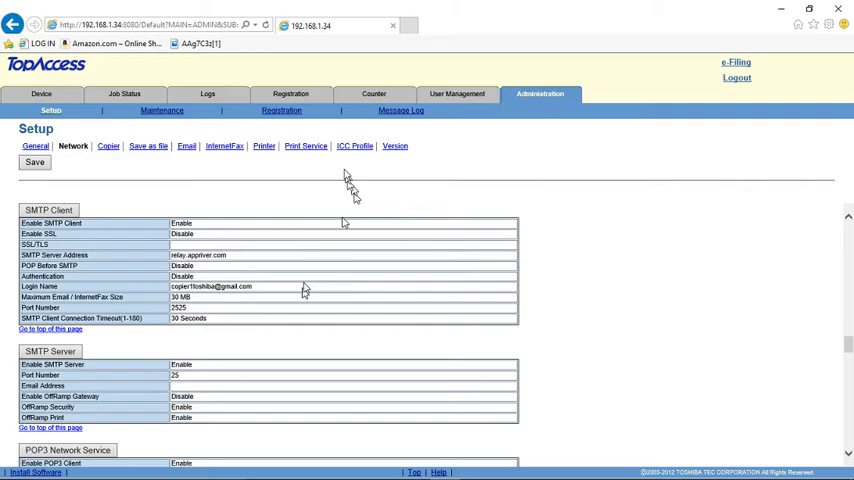
mouse_move(558, 141)
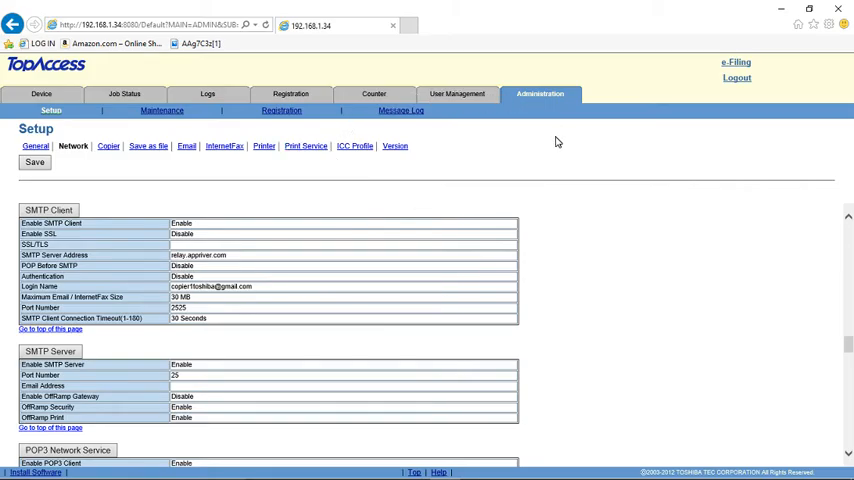